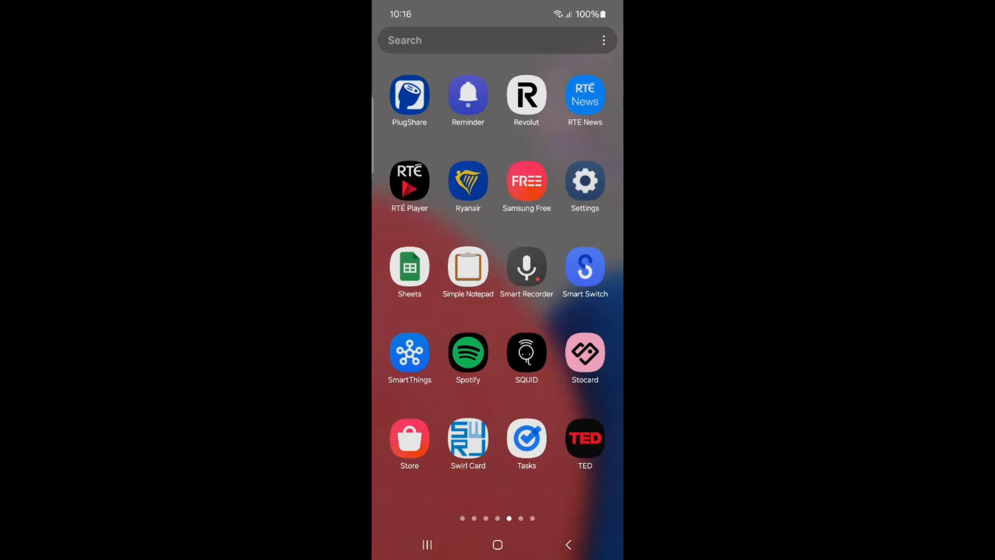
- Open the phone's Settings app and start a settings search
left_click(583, 181)
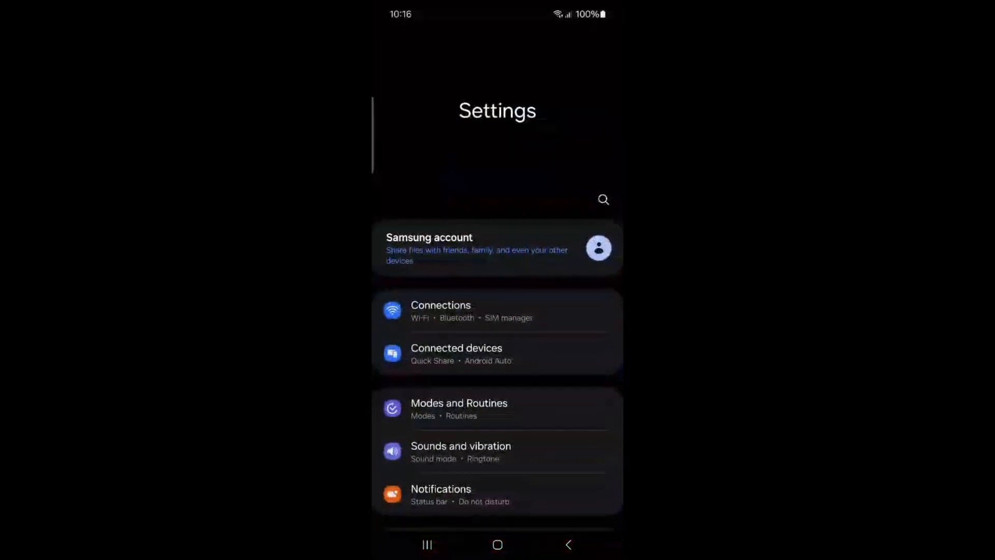
left_click(602, 199)
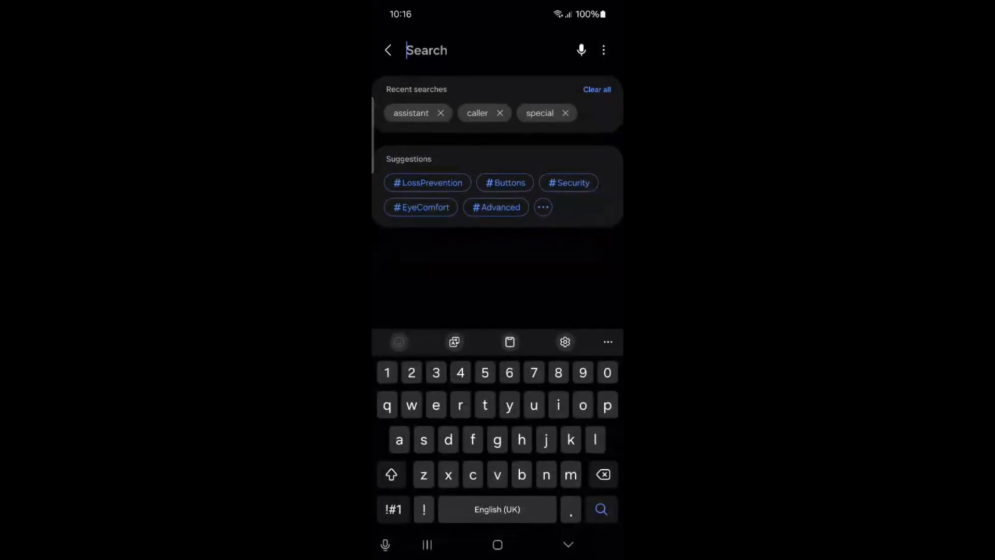
- Search for 'assistant' and open Google Assistant's Assistant settings from the results
type("assista")
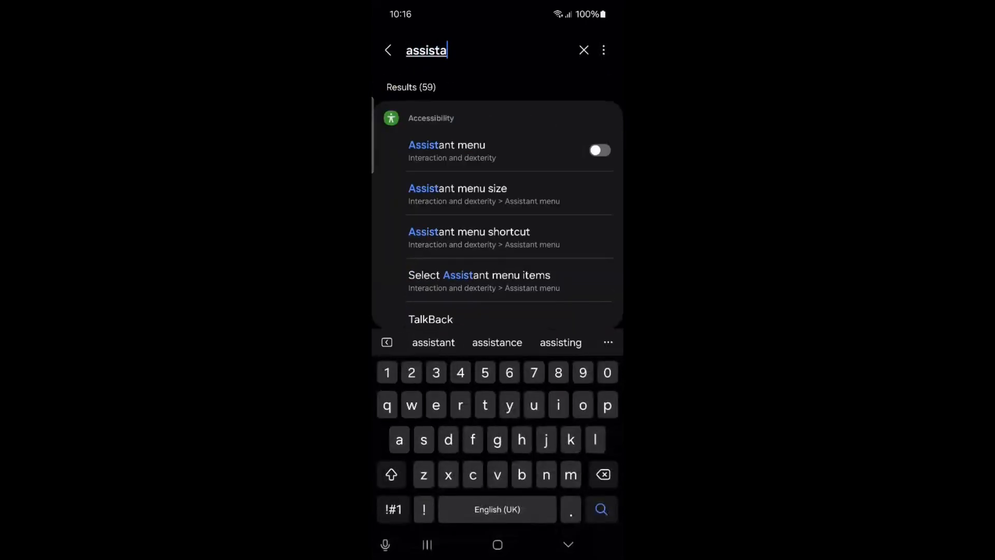
left_click(433, 342)
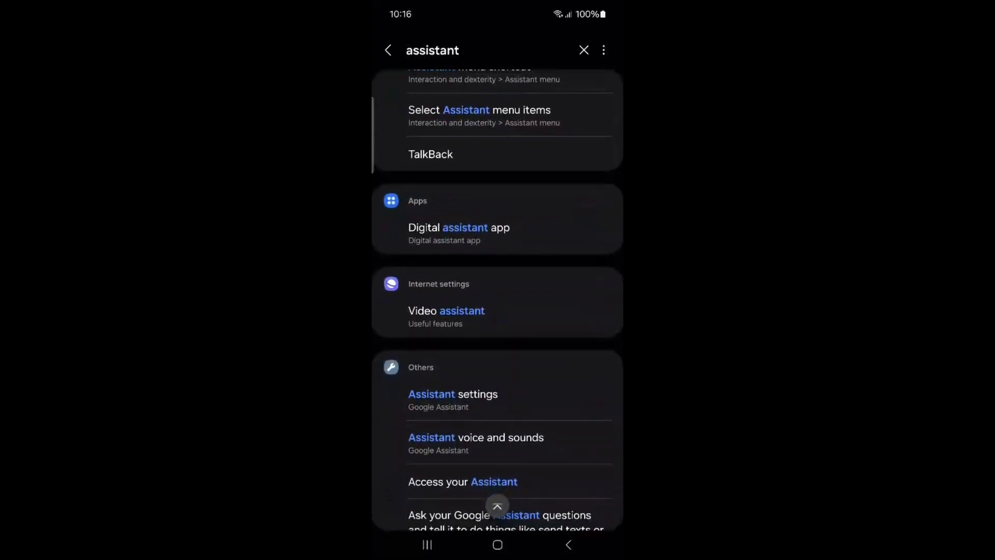
left_click(453, 394)
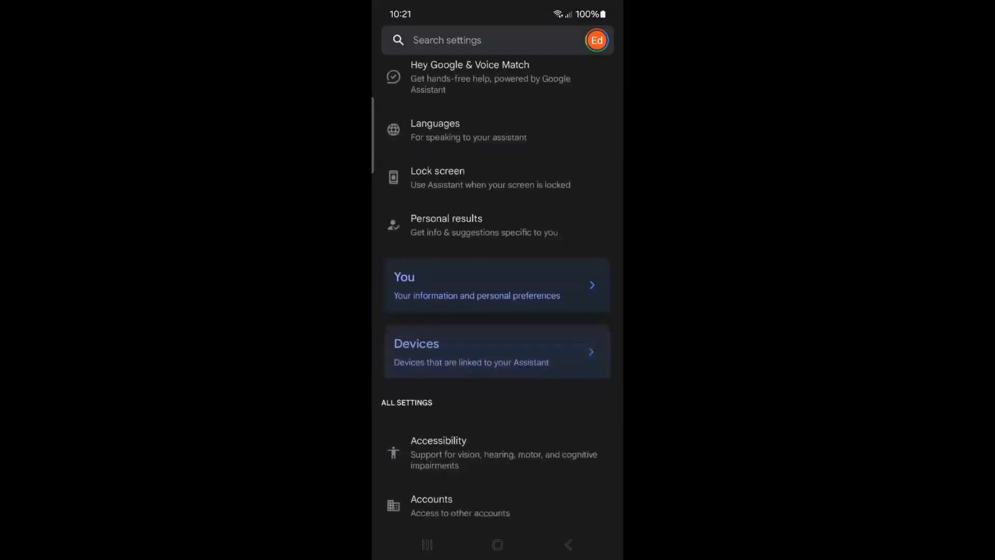
- Scroll the Google Assistant settings list down to reach the General entry
scroll("down", 3)
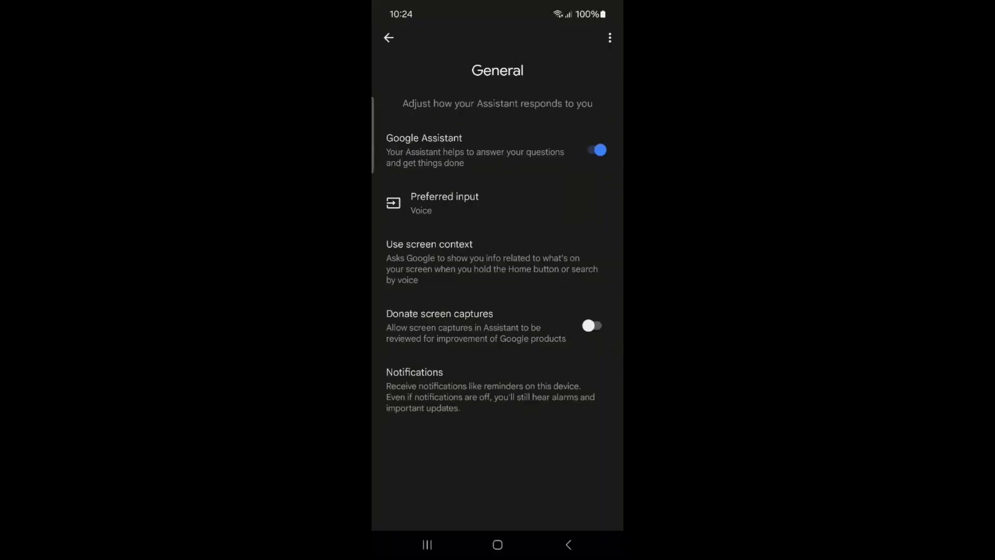
- Switch Google Assistant off and confirm TURN OFF in the dialog
left_click(595, 150)
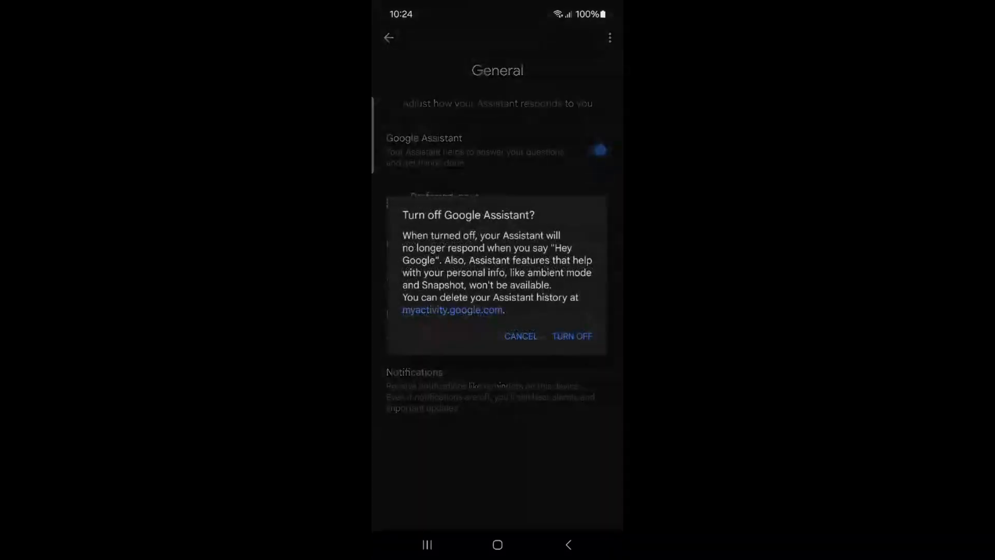
left_click(570, 336)
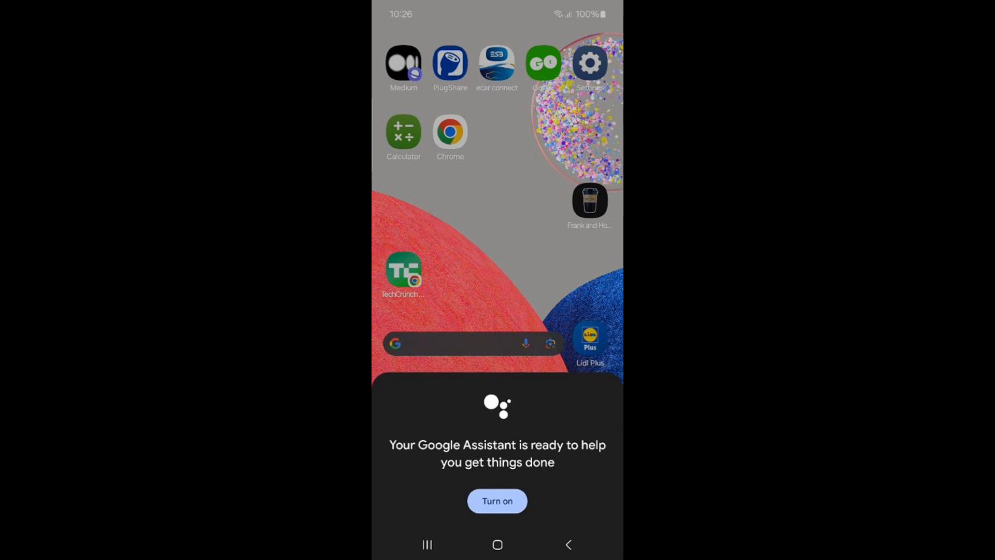